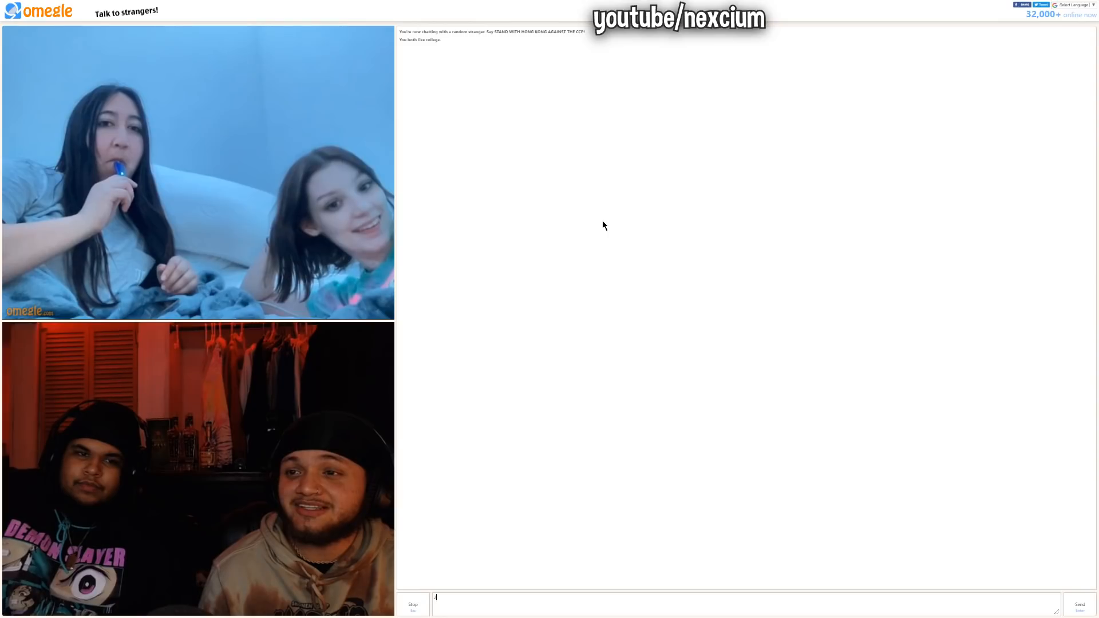
- Skip the current stranger to connect with the couple on the couch
{"action": "left_click", "coordinate": [412, 605]}
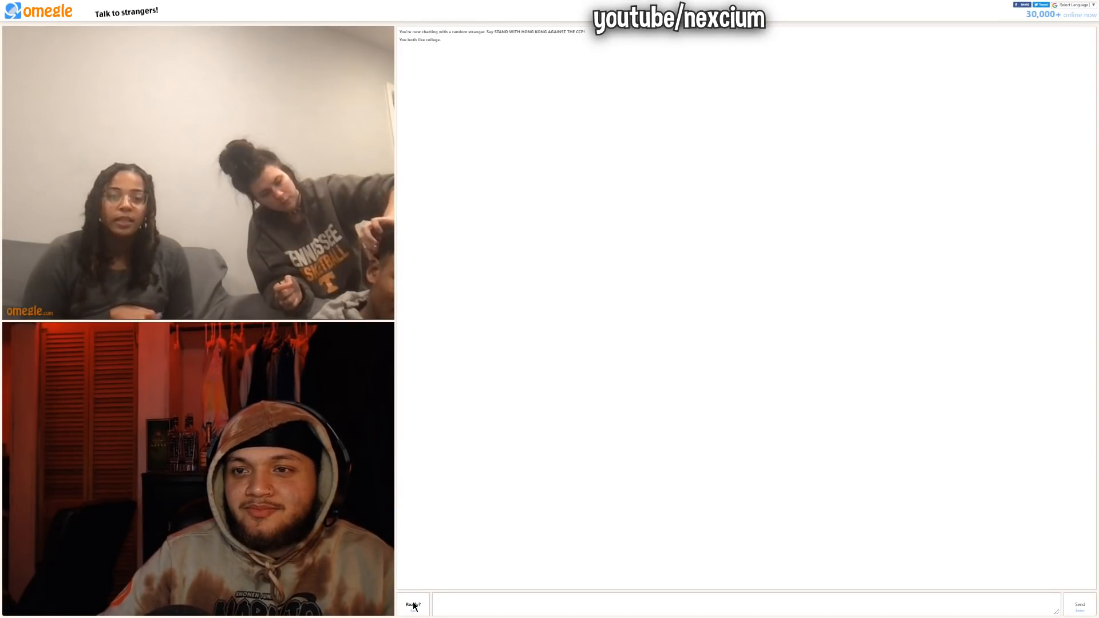